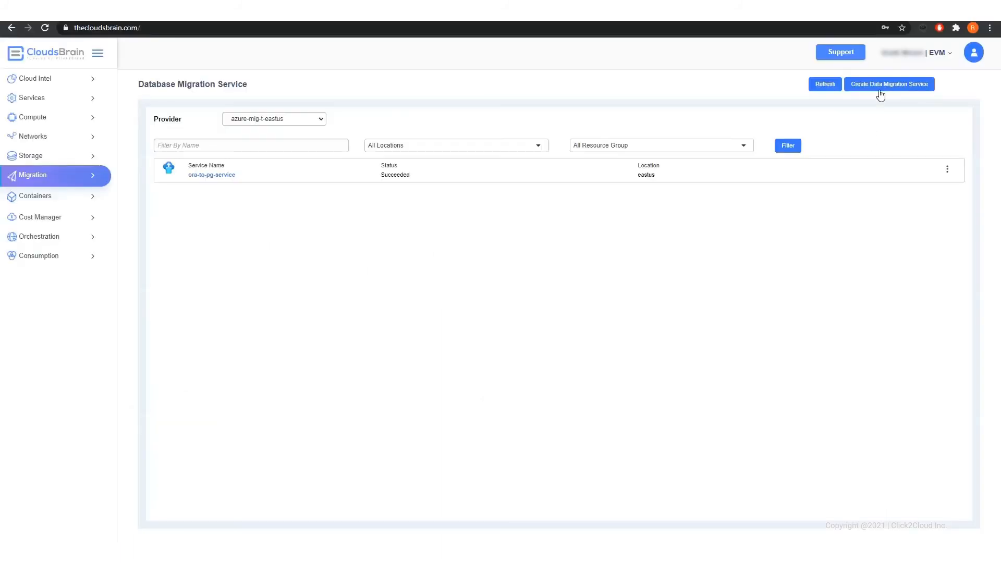
# Create migration service ora-to-pg-service1 in East US, dms group, Premium 4 vCore tier.
pyautogui.click(889, 83)
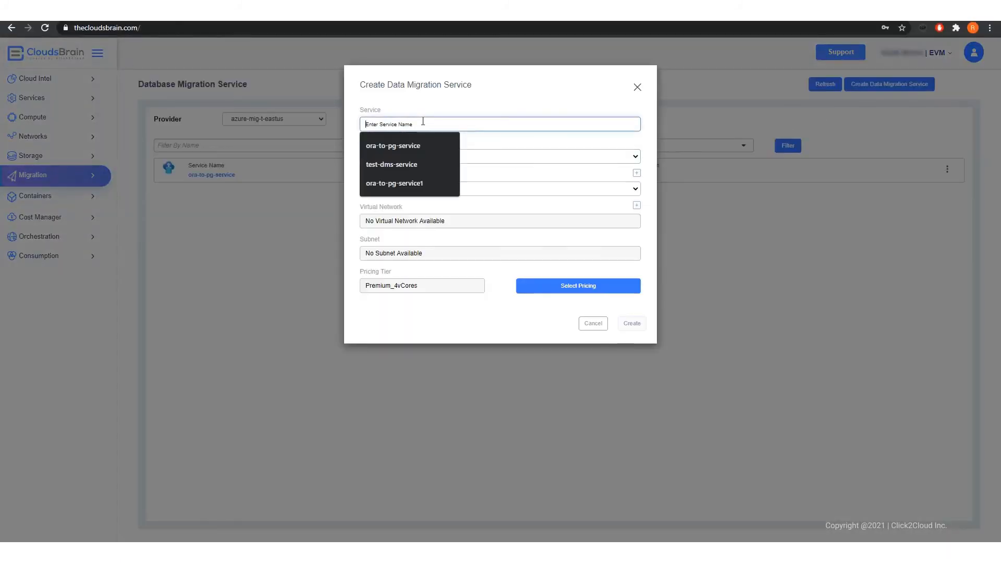
pyautogui.click(394, 183)
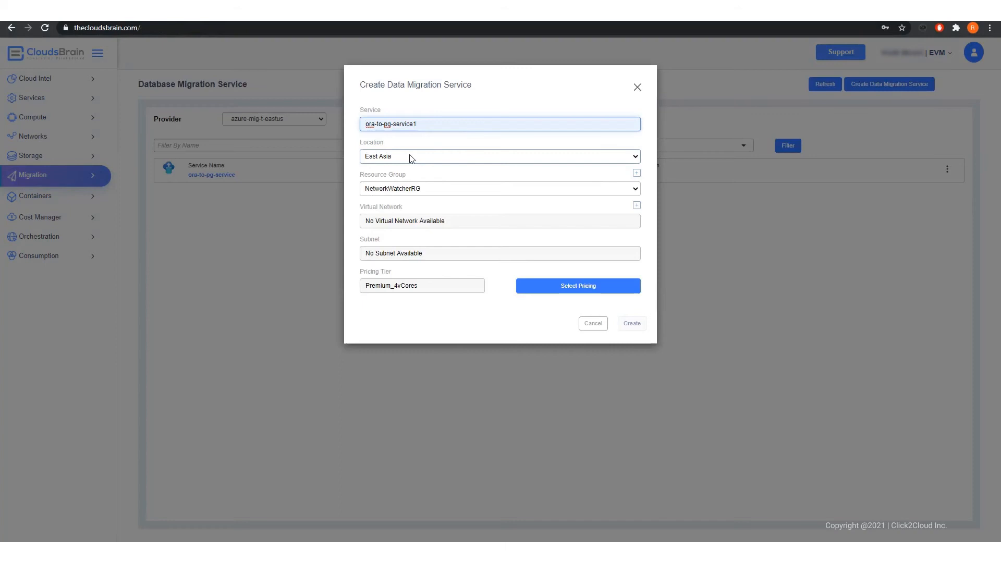
pyautogui.click(501, 189)
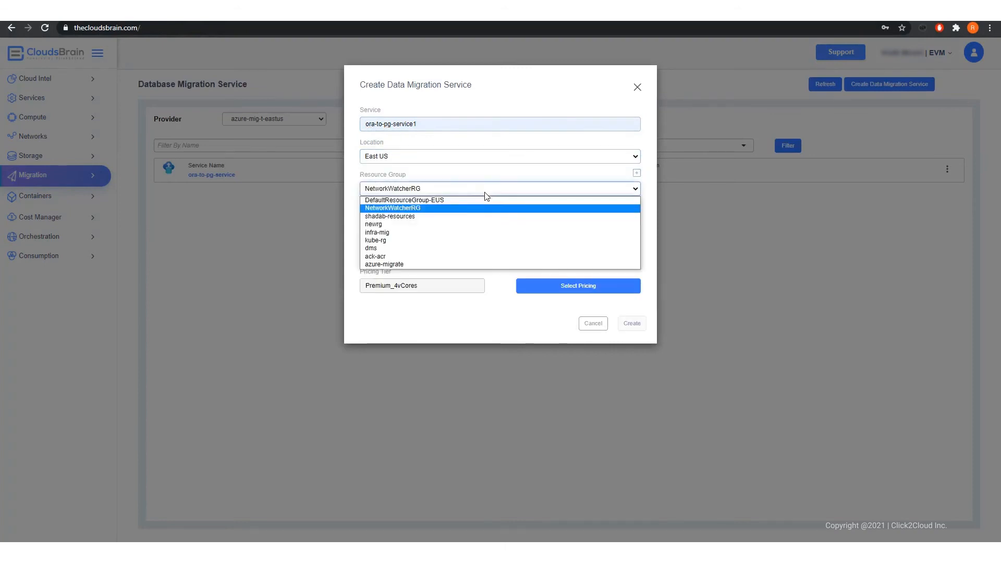
pyautogui.click(371, 248)
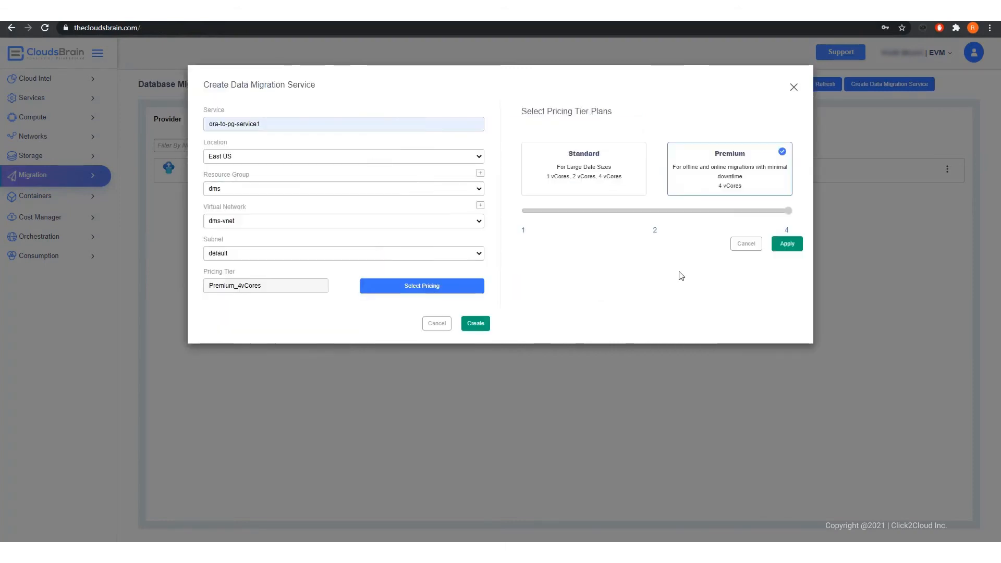
pyautogui.click(787, 243)
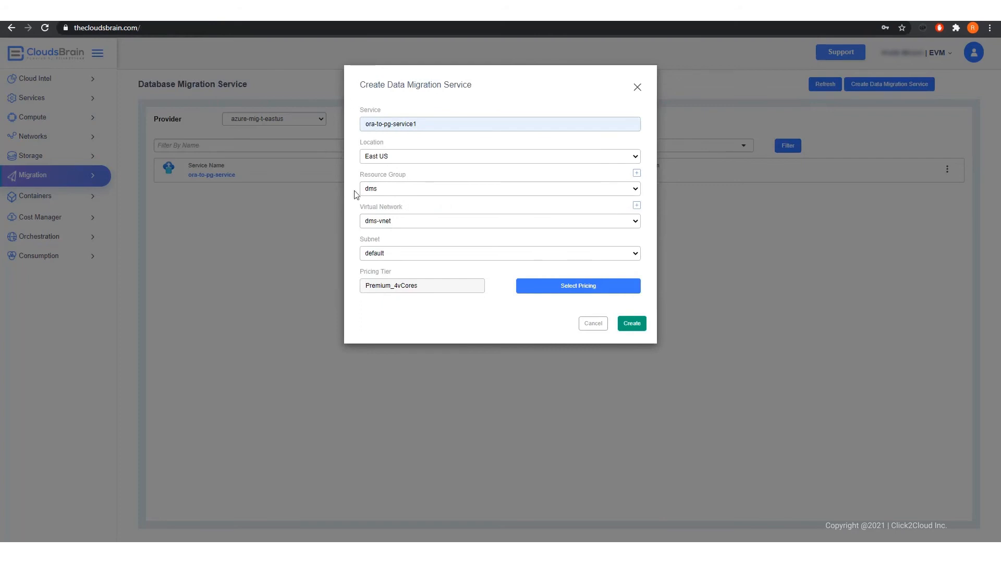
pyautogui.click(631, 324)
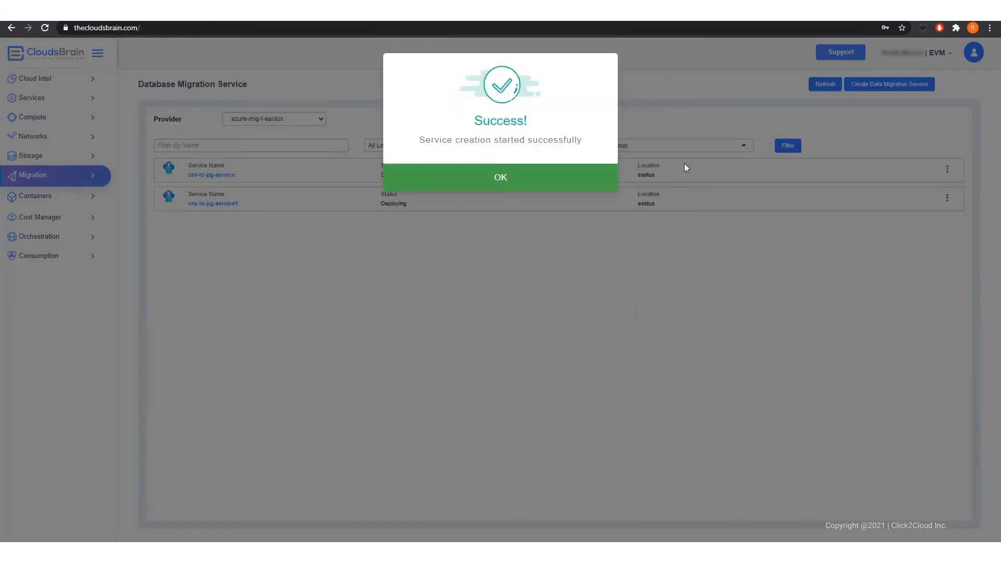
# Dismiss the confirmation and create the Oracle-to-PostgreSQL migration project ora-to-pg1.
pyautogui.click(501, 177)
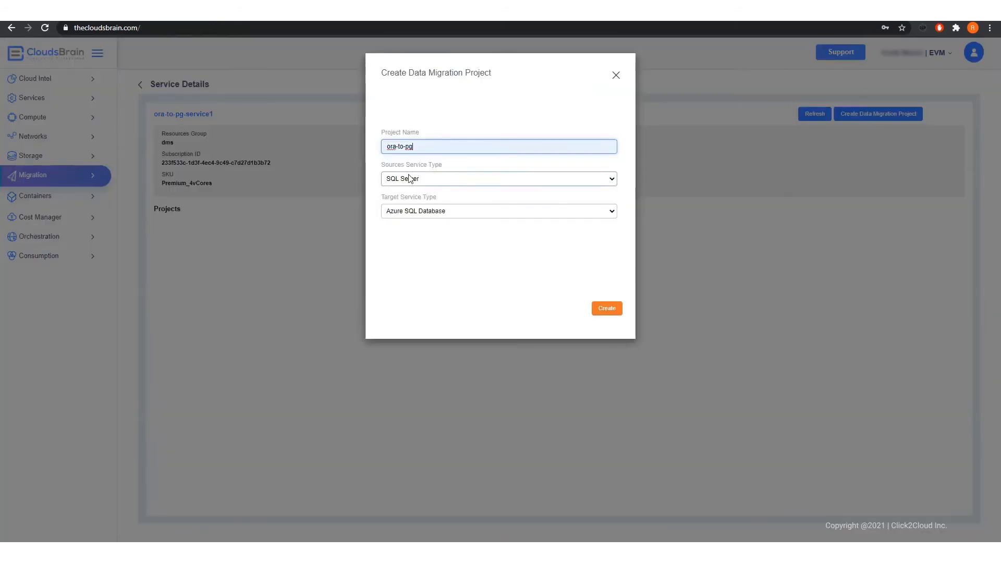
pyautogui.click(606, 308)
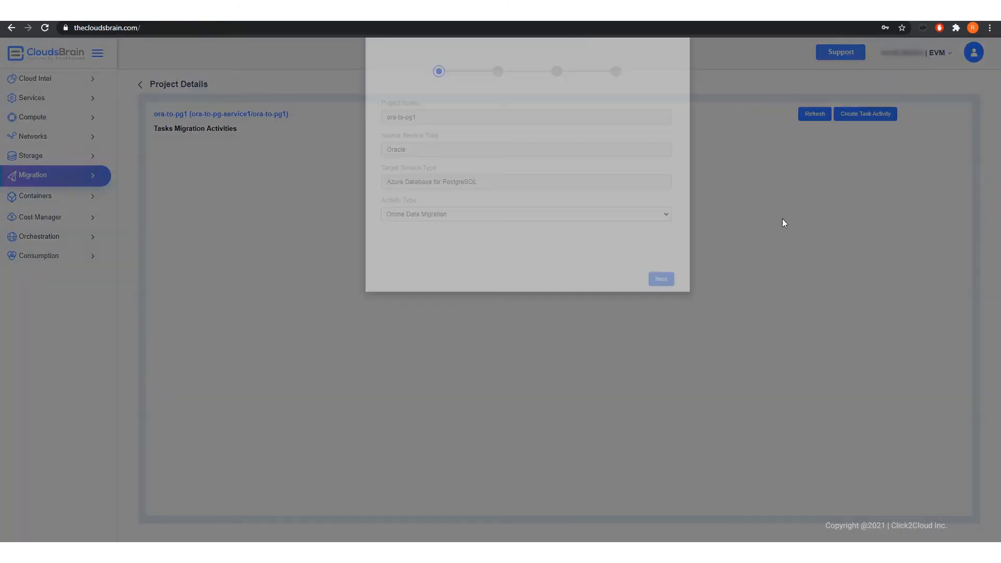
# Connect the Oracle source, pick TESTHR, target testdb, and create the migration activity.
pyautogui.click(661, 279)
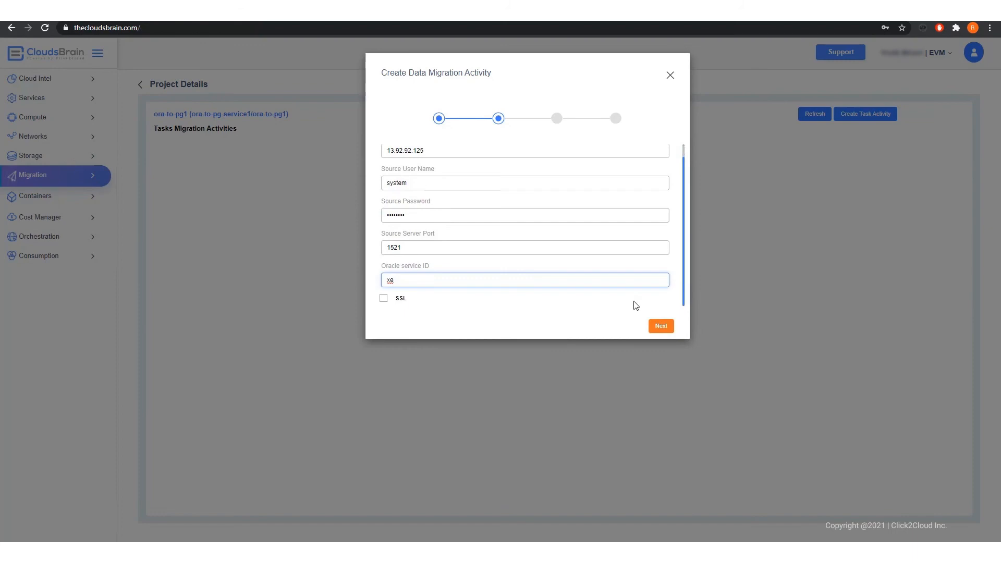
pyautogui.click(661, 327)
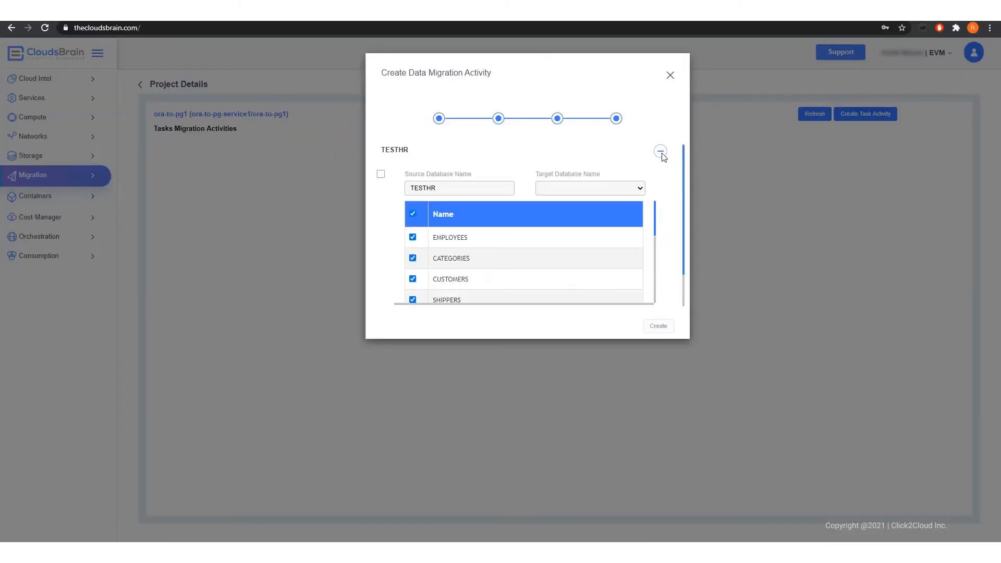
pyautogui.click(588, 187)
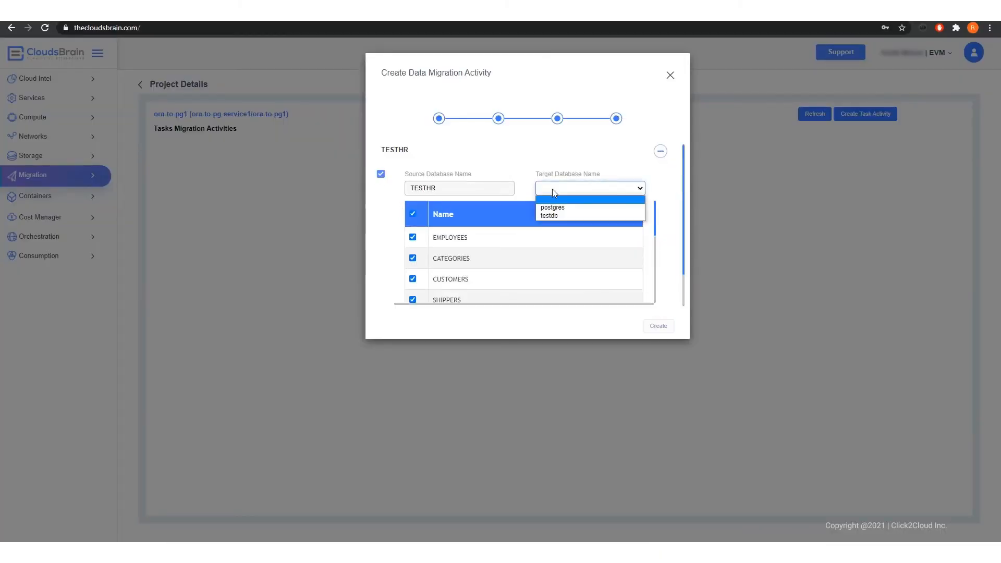
pyautogui.click(548, 215)
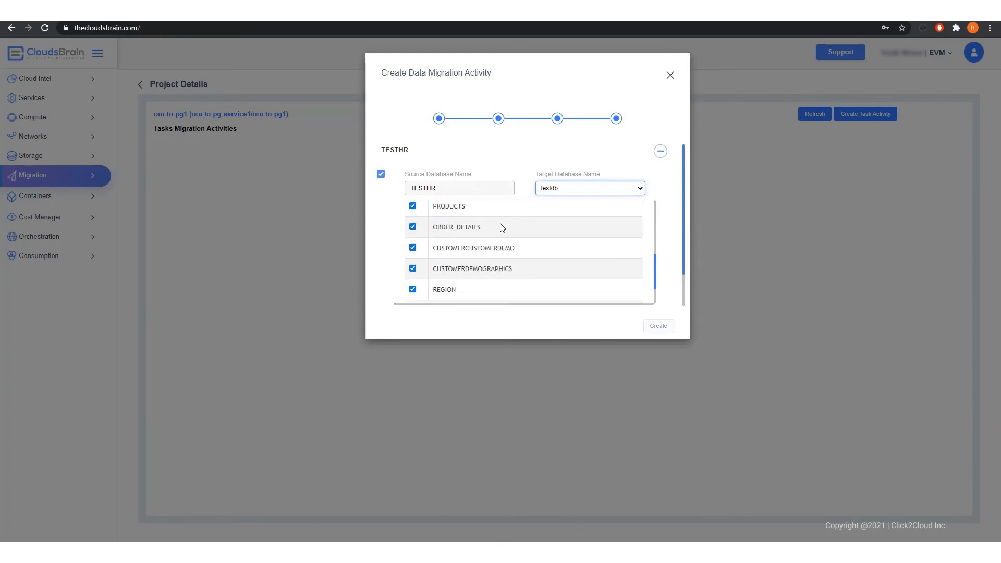
pyautogui.click(657, 326)
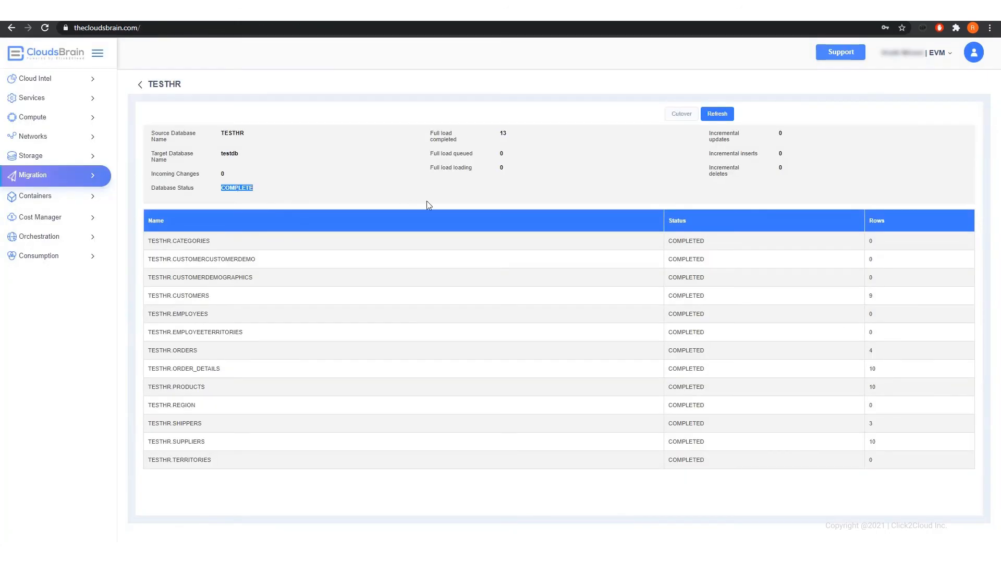